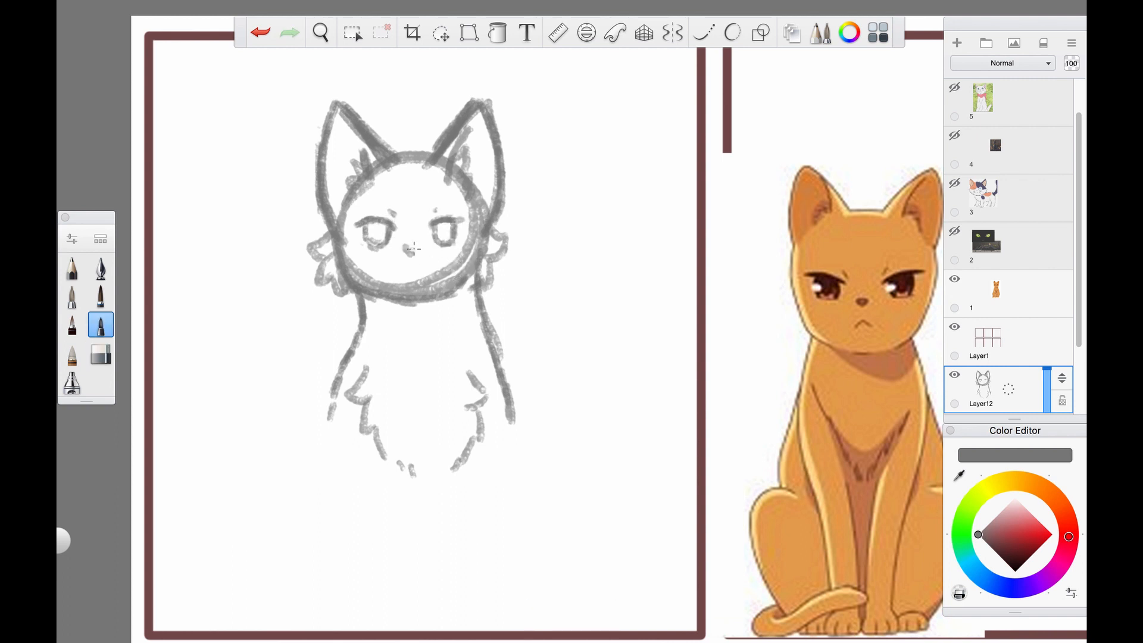
# Pencil-sketch the cat in grey on a new layer and import a brown tabby cat reference image
pyautogui.click(440, 32)
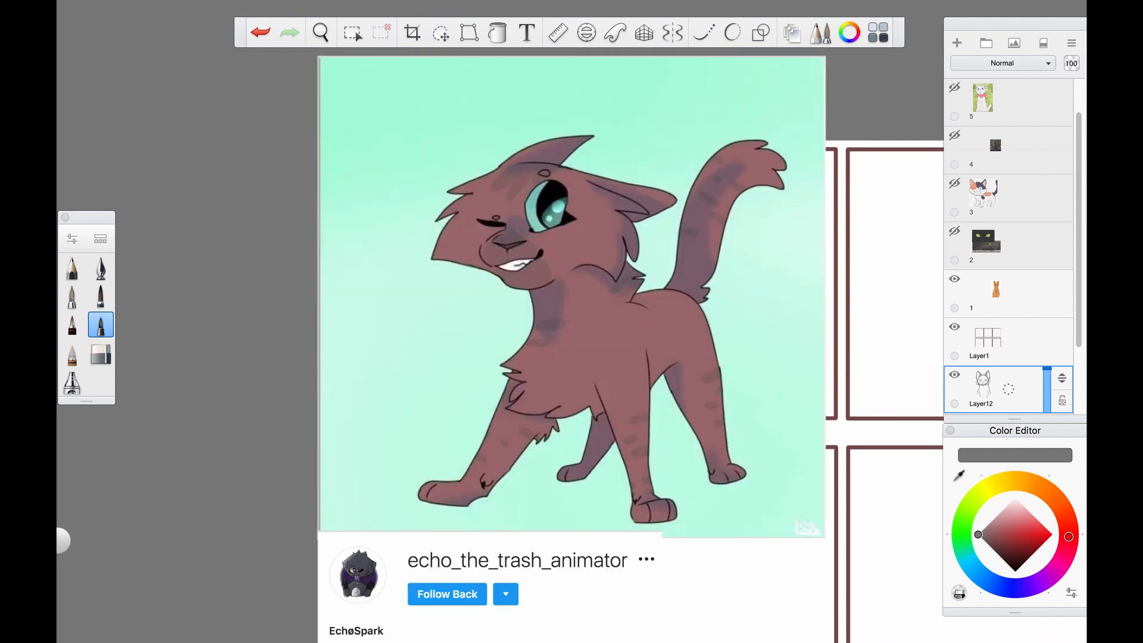
pyautogui.click(321, 32)
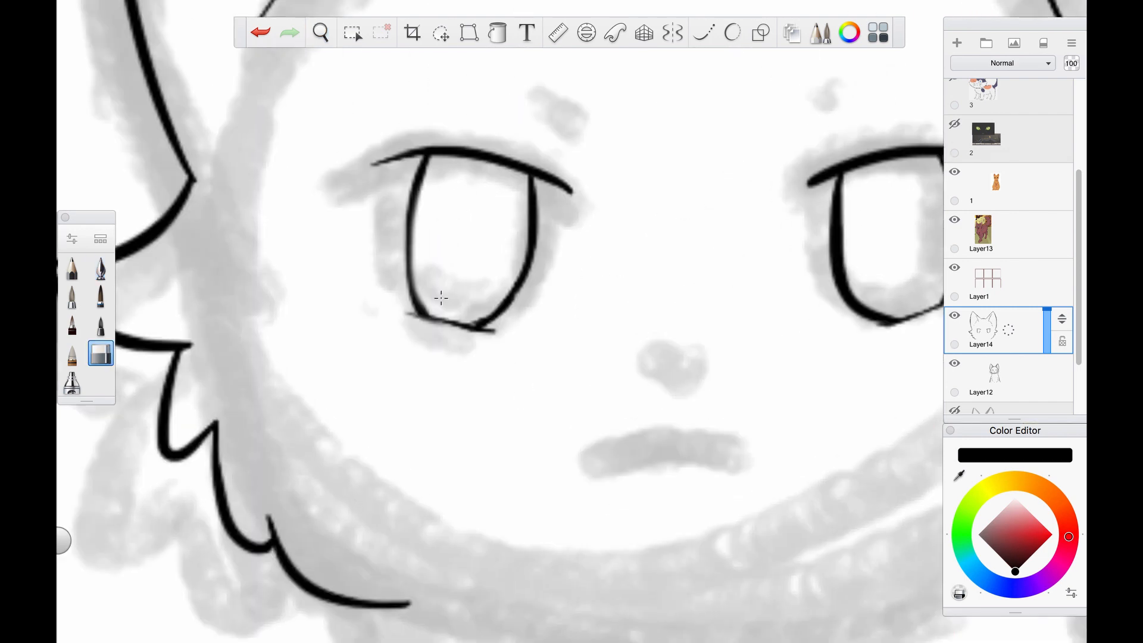
# Ink clean black outlines over the cat's face and body on a new layer with the inking pen
pyautogui.click(100, 267)
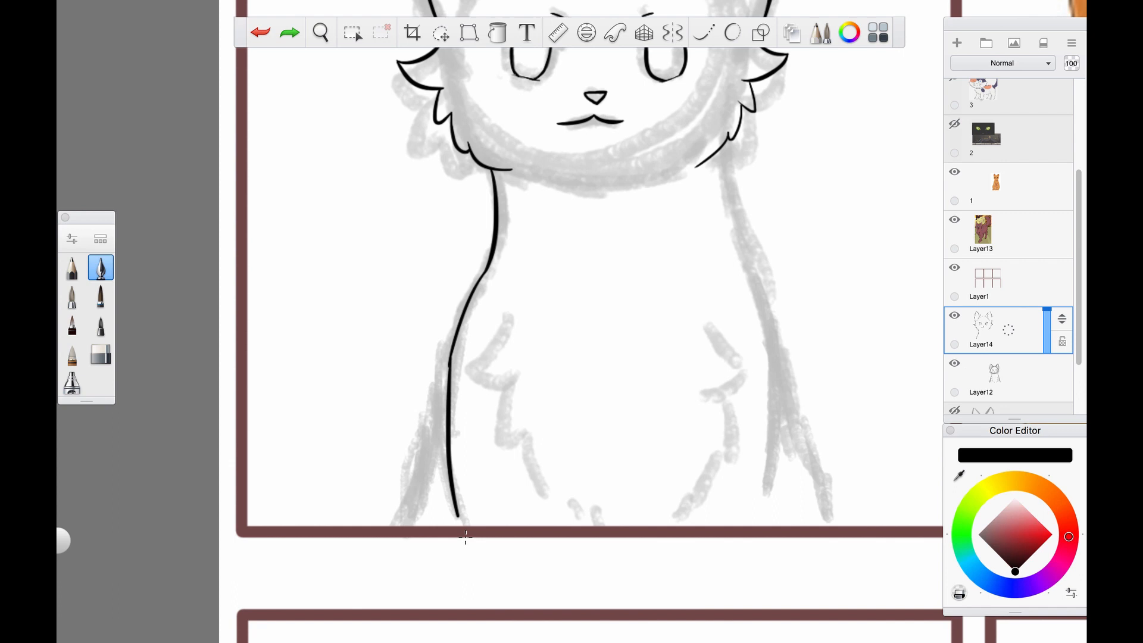
pyautogui.scroll(-3)
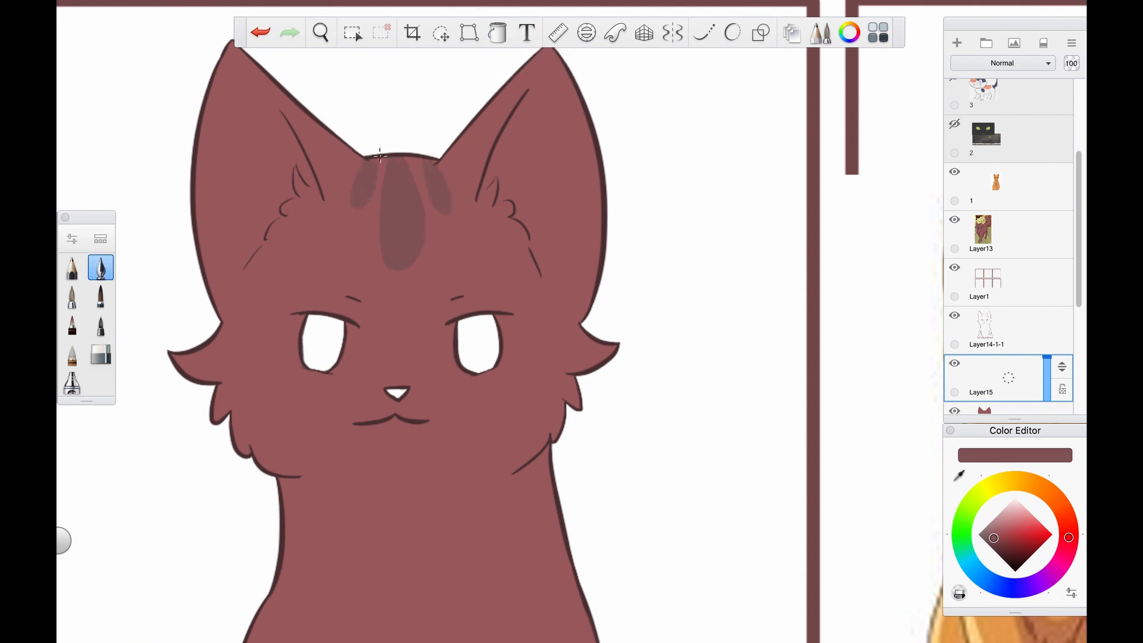
# Fill the cat brown beneath the line art and paint forehead stripes, cheek freckles and teal irises
pyautogui.click(498, 32)
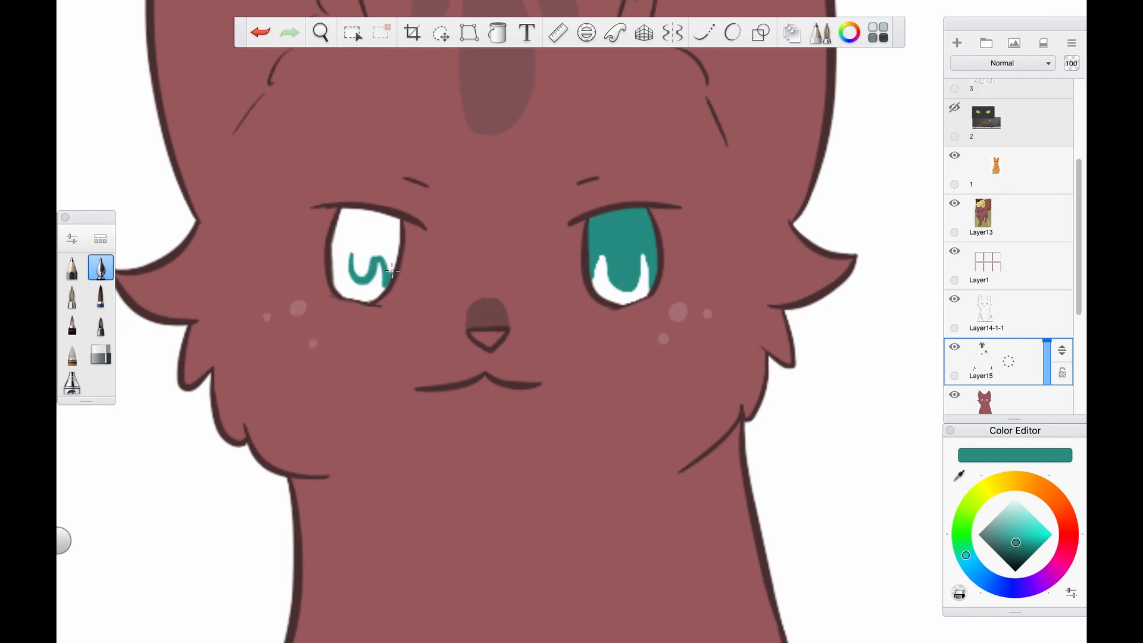
pyautogui.click(320, 33)
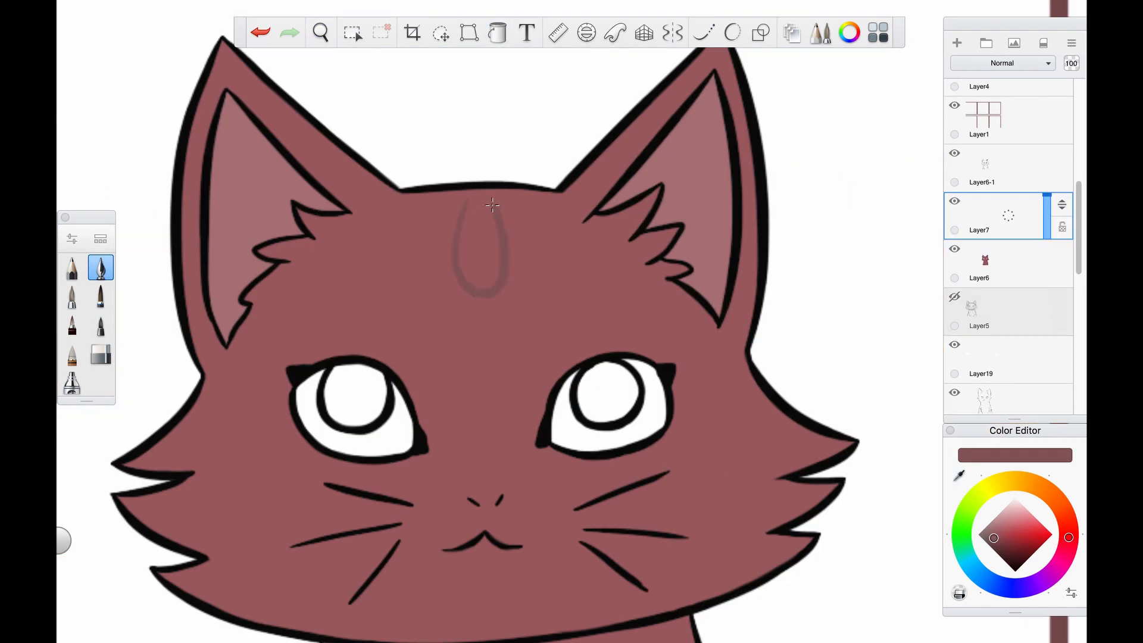
# Ink the second cat with thick outlines, fill its colours, and paint teal eyes and spots
pyautogui.click(319, 32)
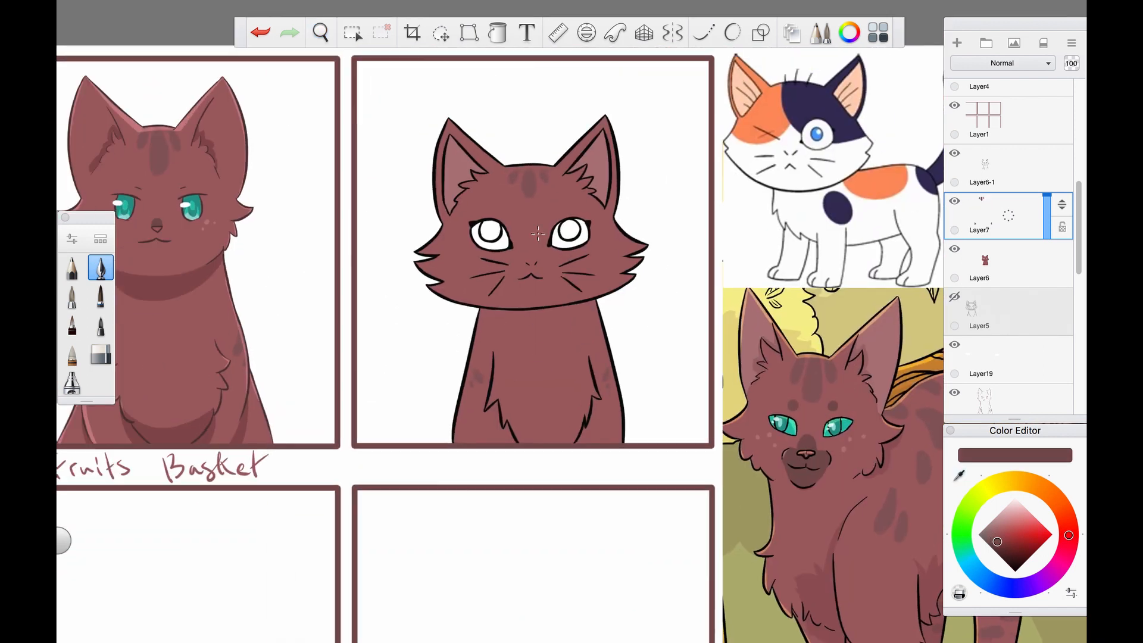
pyautogui.click(320, 32)
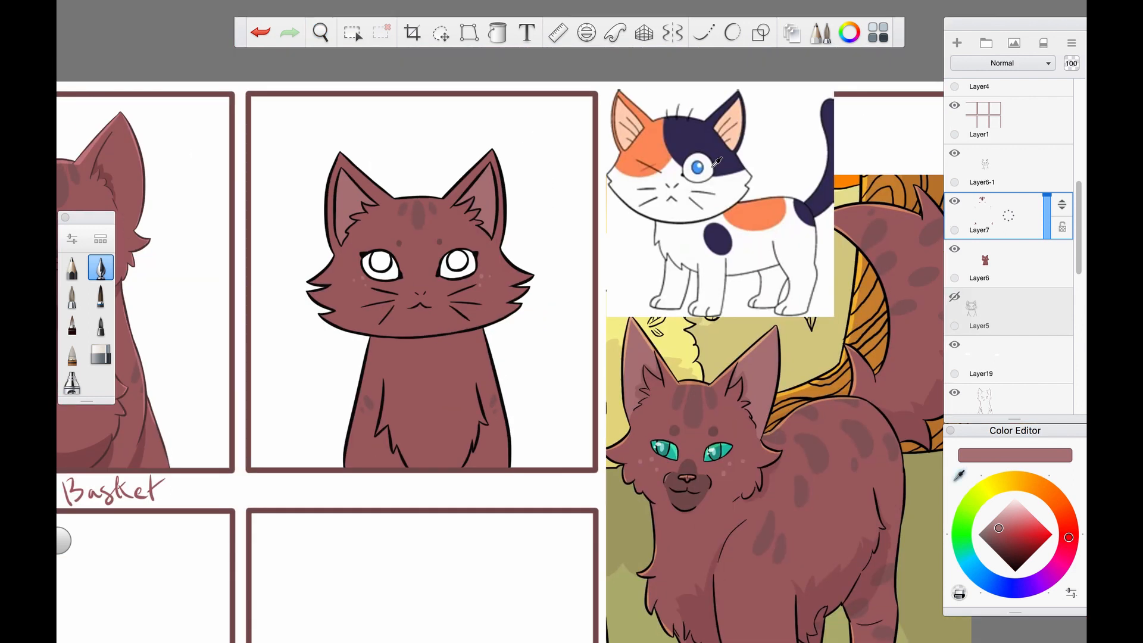
pyautogui.click(497, 32)
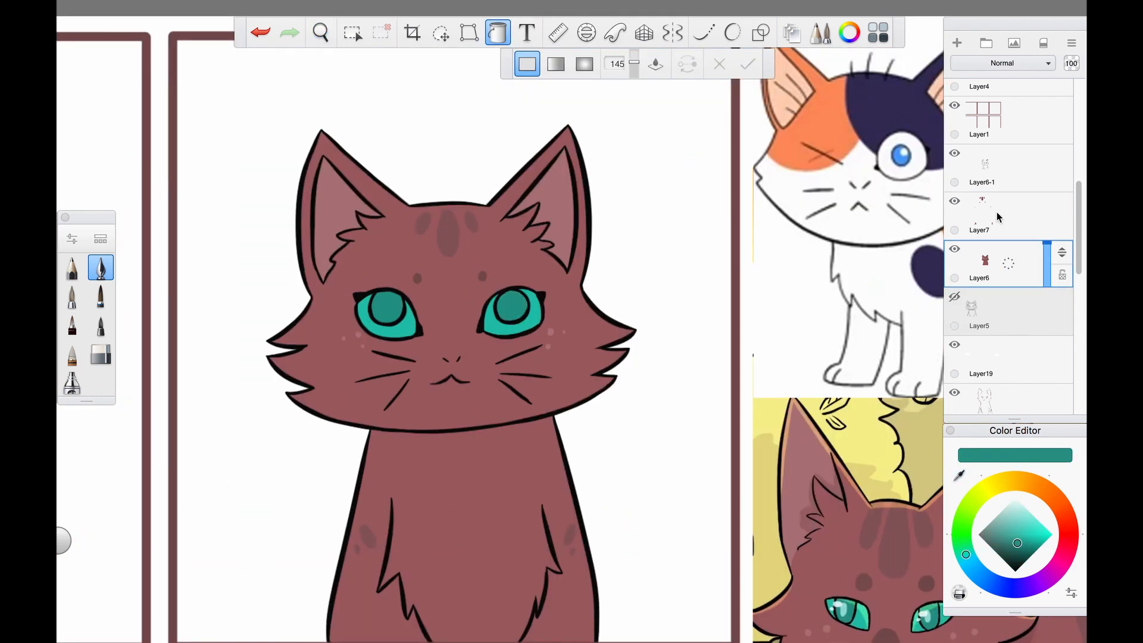
pyautogui.click(319, 33)
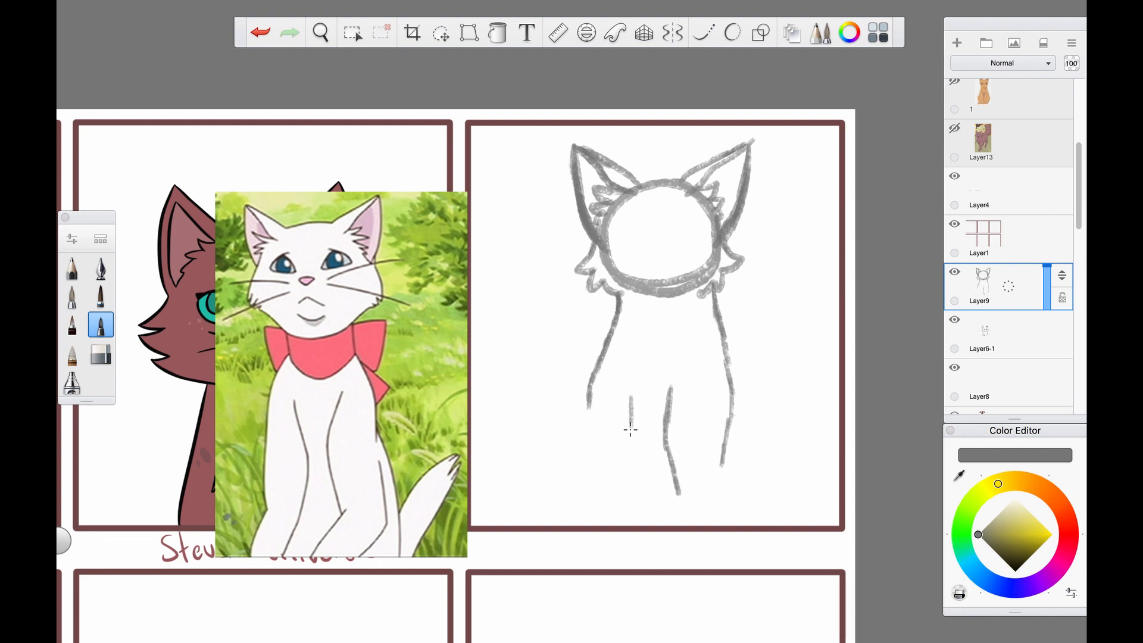
# Import the white cat reference with pink bow and pencil-sketch the cat on a new layer
pyautogui.click(320, 32)
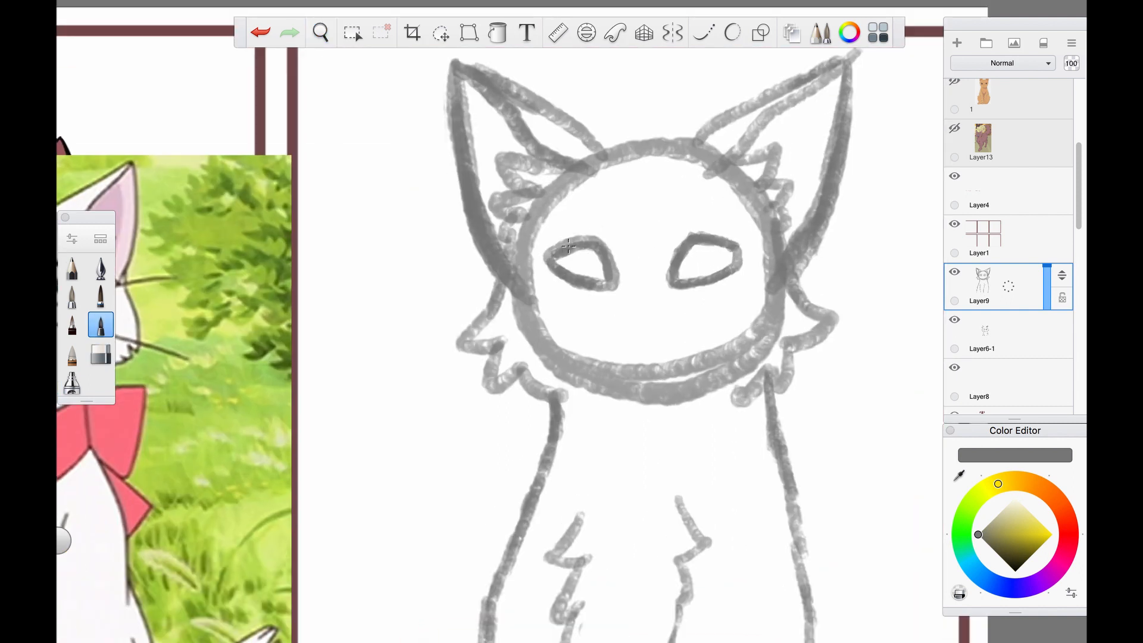
pyautogui.click(321, 32)
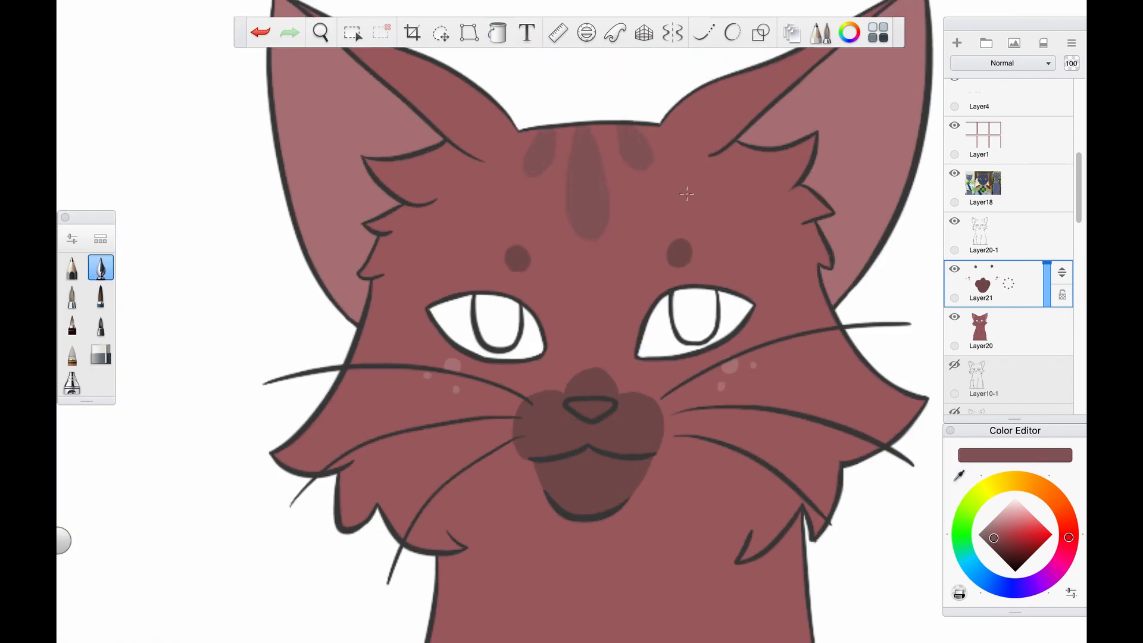
# Paint stripes, muzzle shading, whiskers, freckles and body markings onto the third cat
pyautogui.scroll(-3)
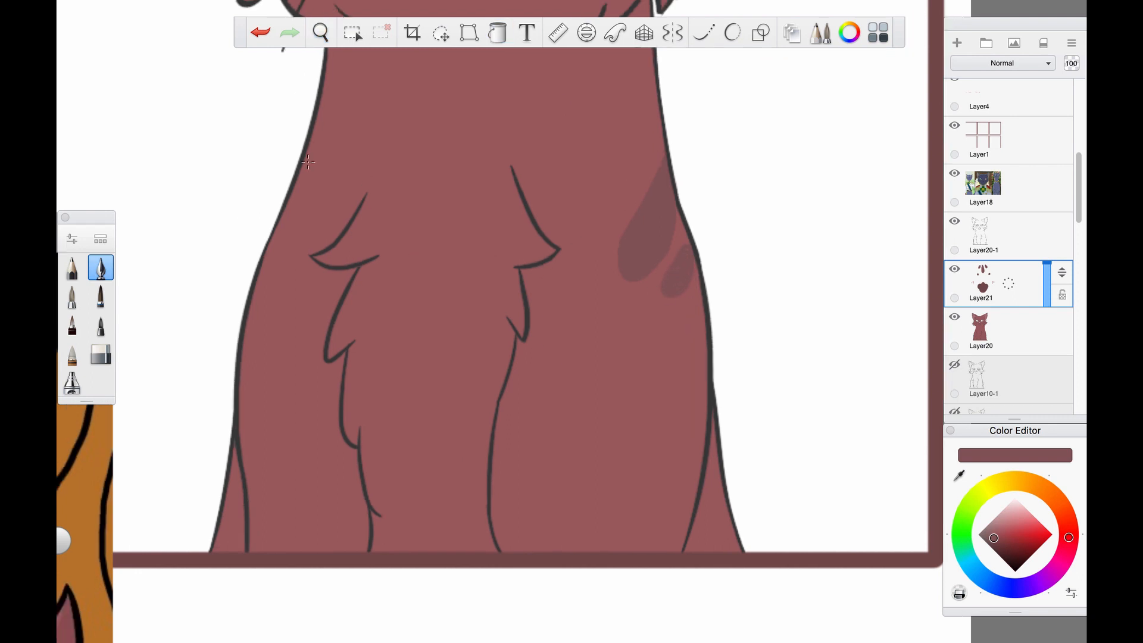
pyautogui.click(100, 354)
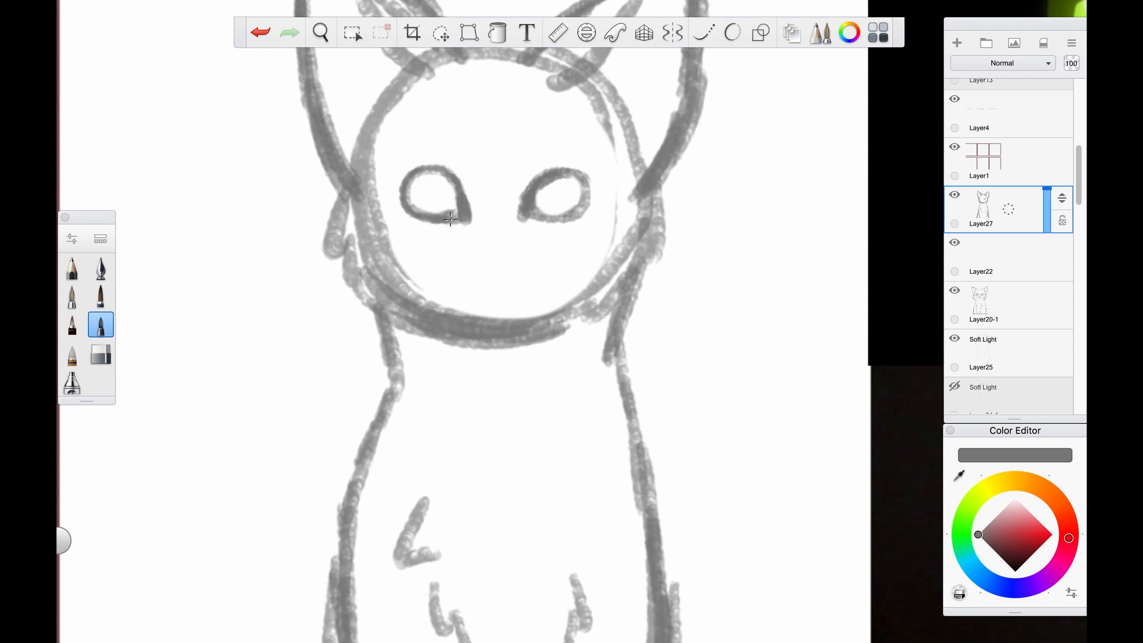
# Brush brown fur, darker stripes and muzzle, eye highlights and white whiskers on the fourth cat
pyautogui.click(319, 32)
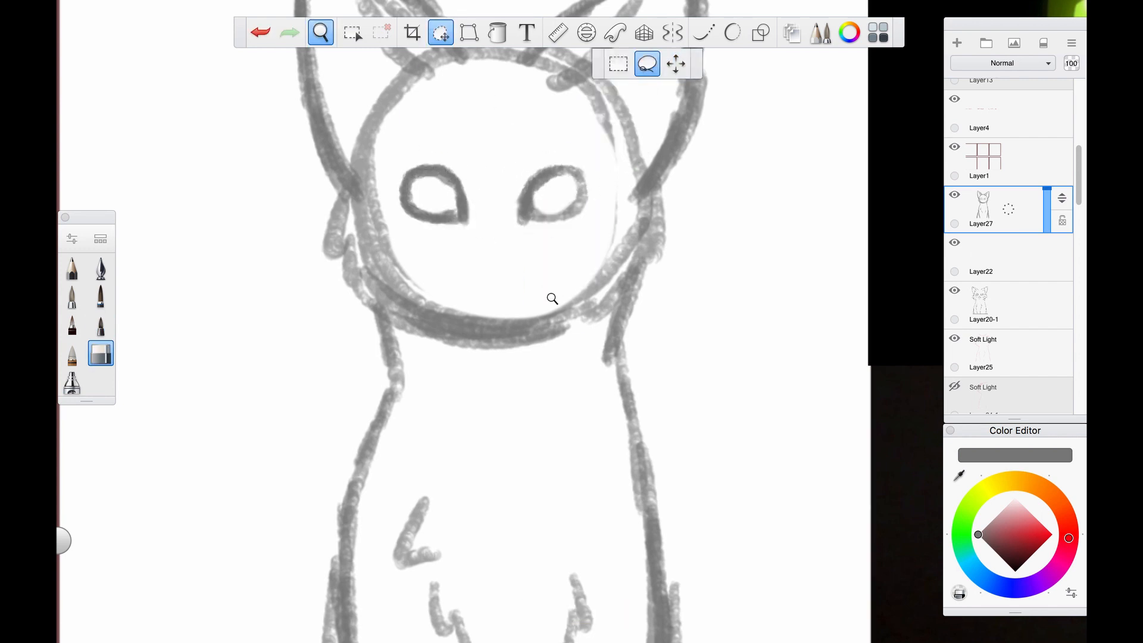
pyautogui.click(552, 299)
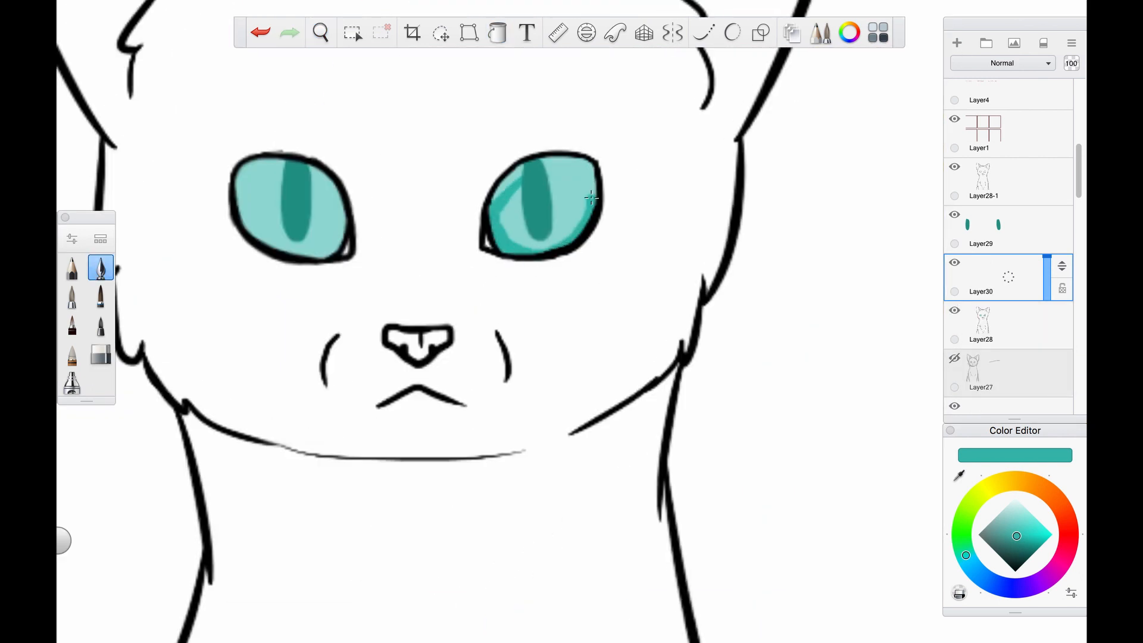
pyautogui.click(101, 354)
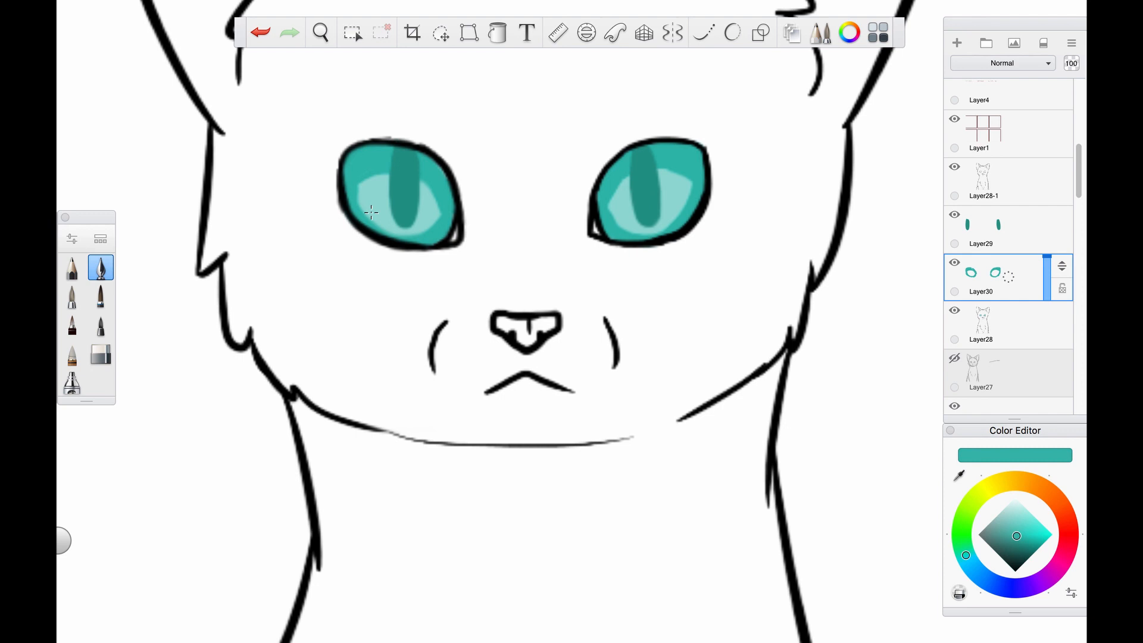
pyautogui.click(319, 33)
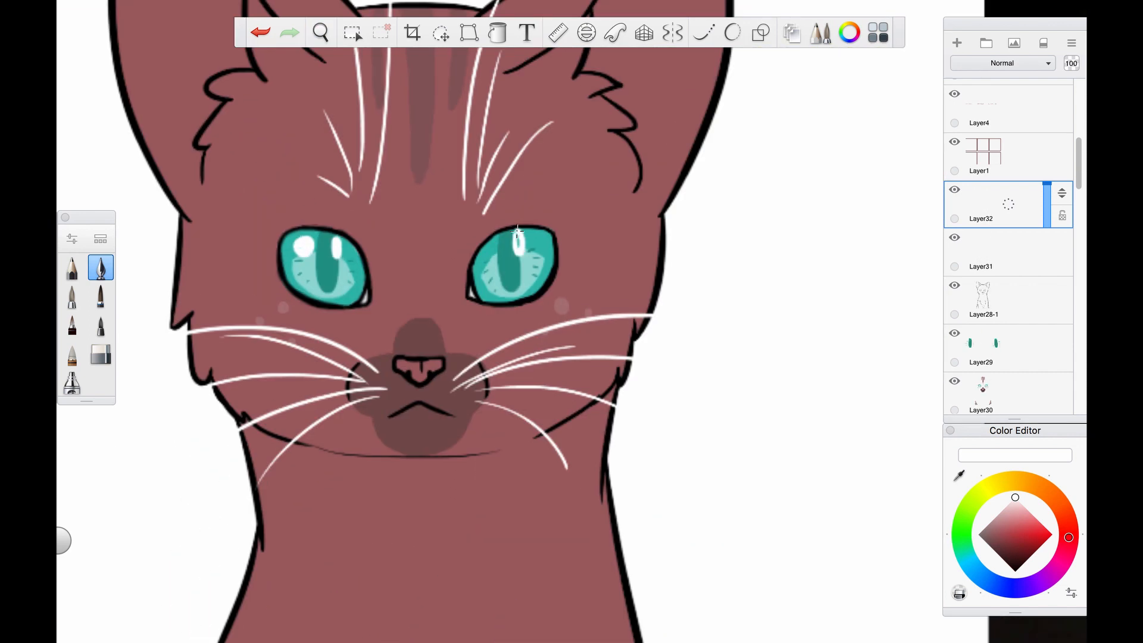
# Scroll to the Steven Universe panel and sketch the cat's head, ears and body in grey pencil
pyautogui.click(319, 32)
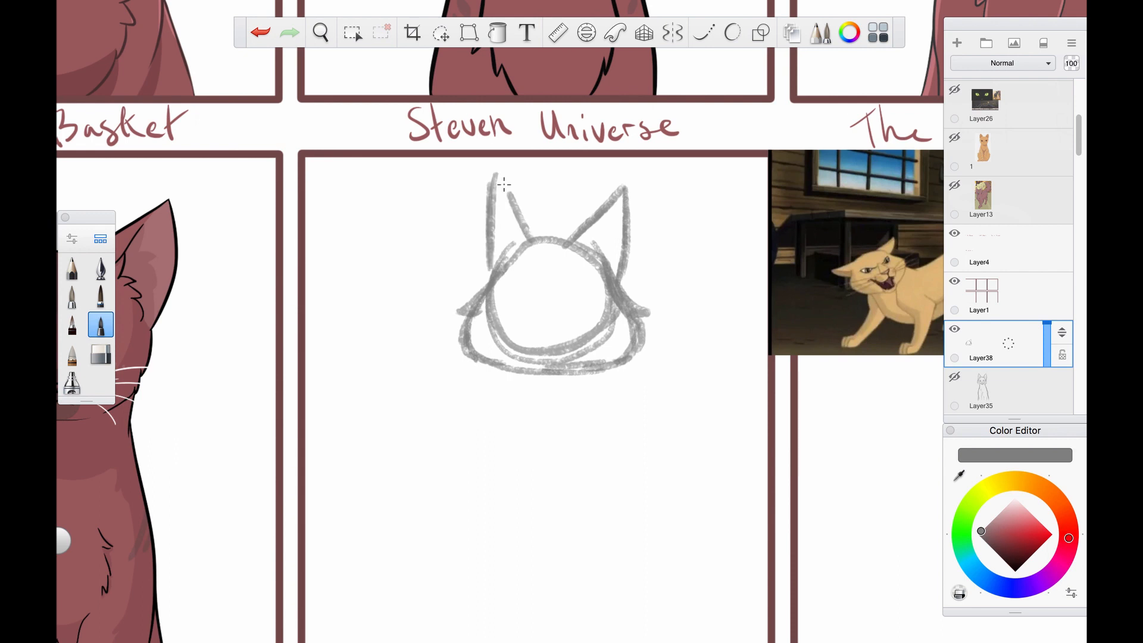
pyautogui.scroll(-3)
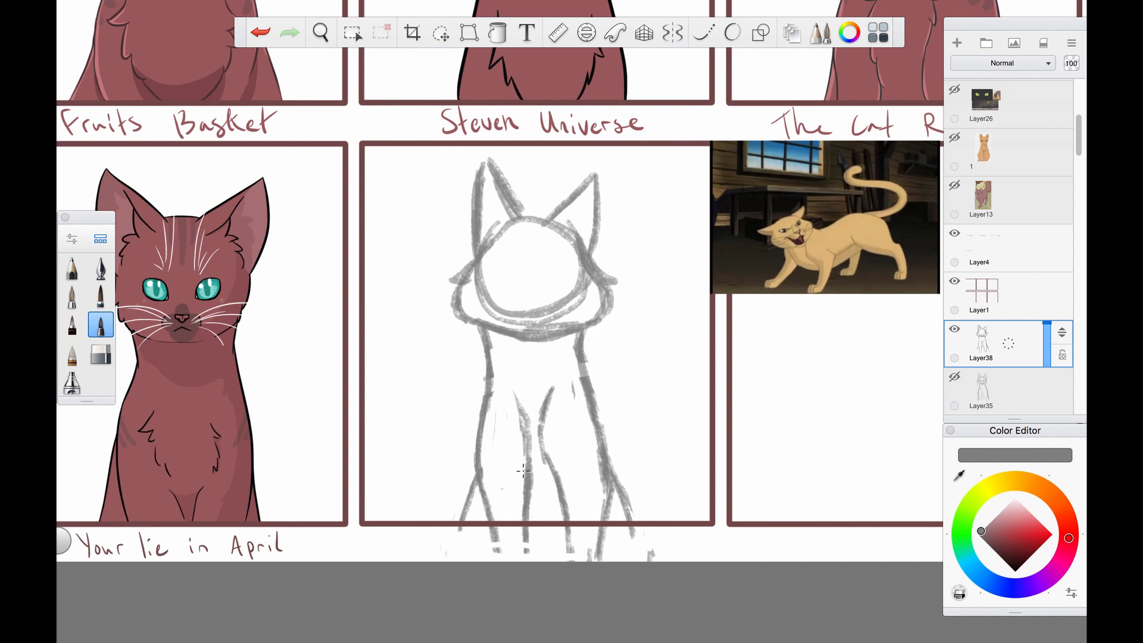
pyautogui.click(319, 32)
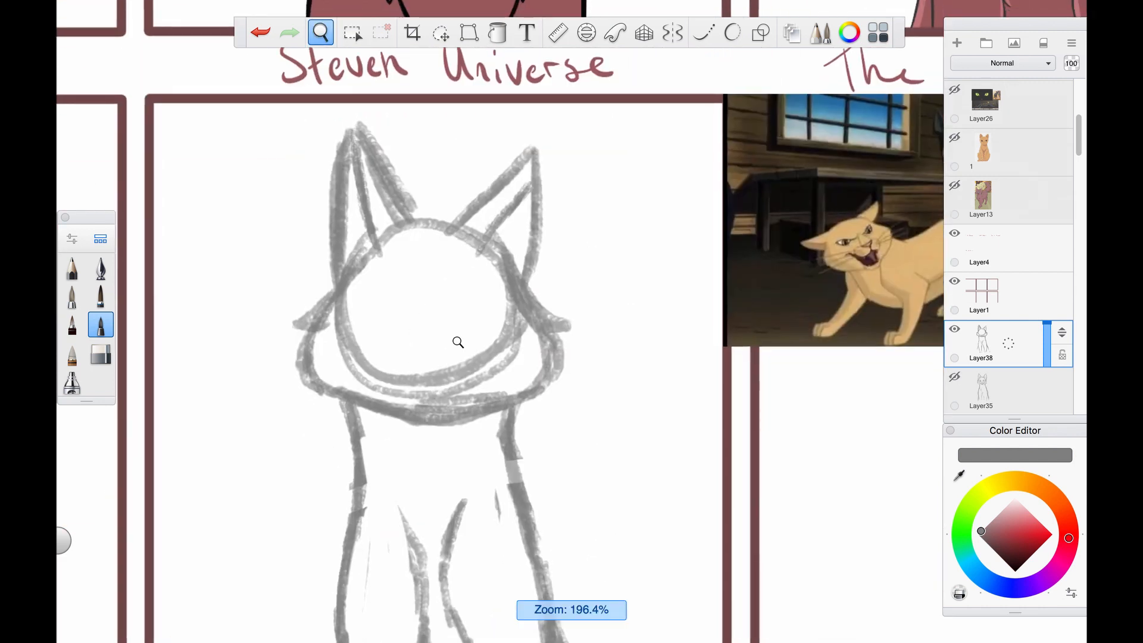
pyautogui.click(440, 32)
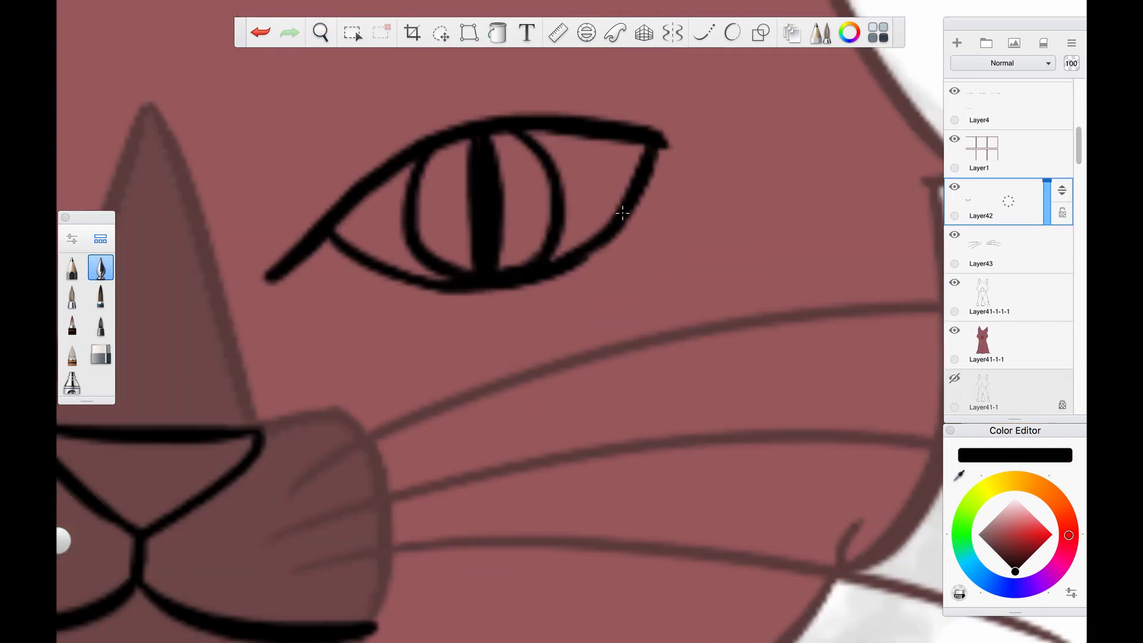
# Ink black almond eyes, slit pupils, nose and mouth, then paint brown fur and darker muzzle
pyautogui.click(320, 33)
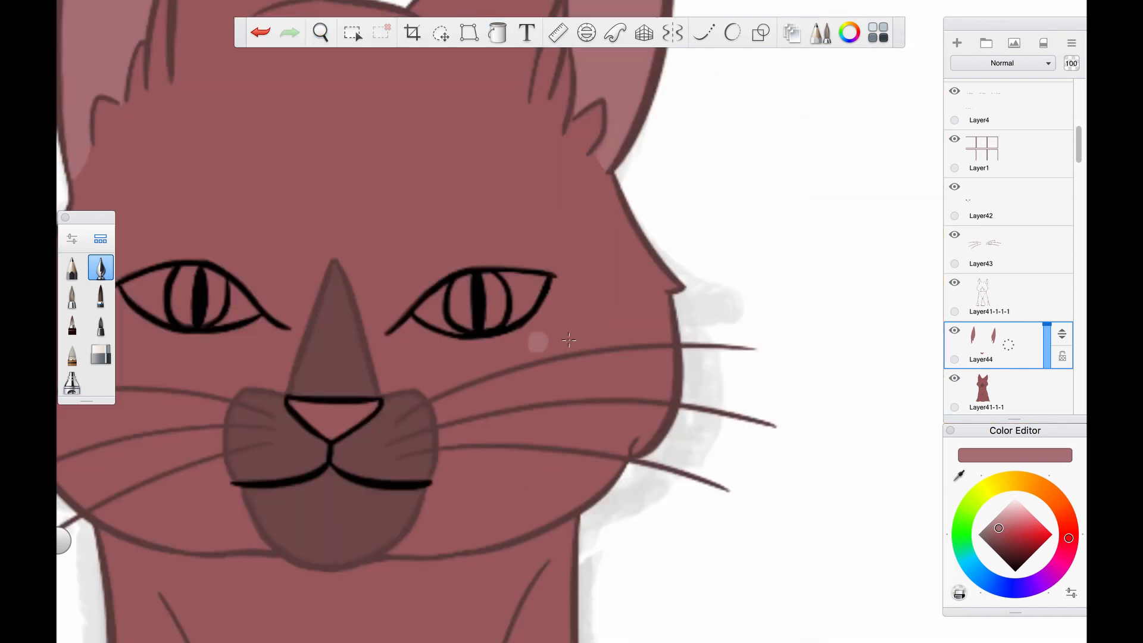
pyautogui.click(966, 555)
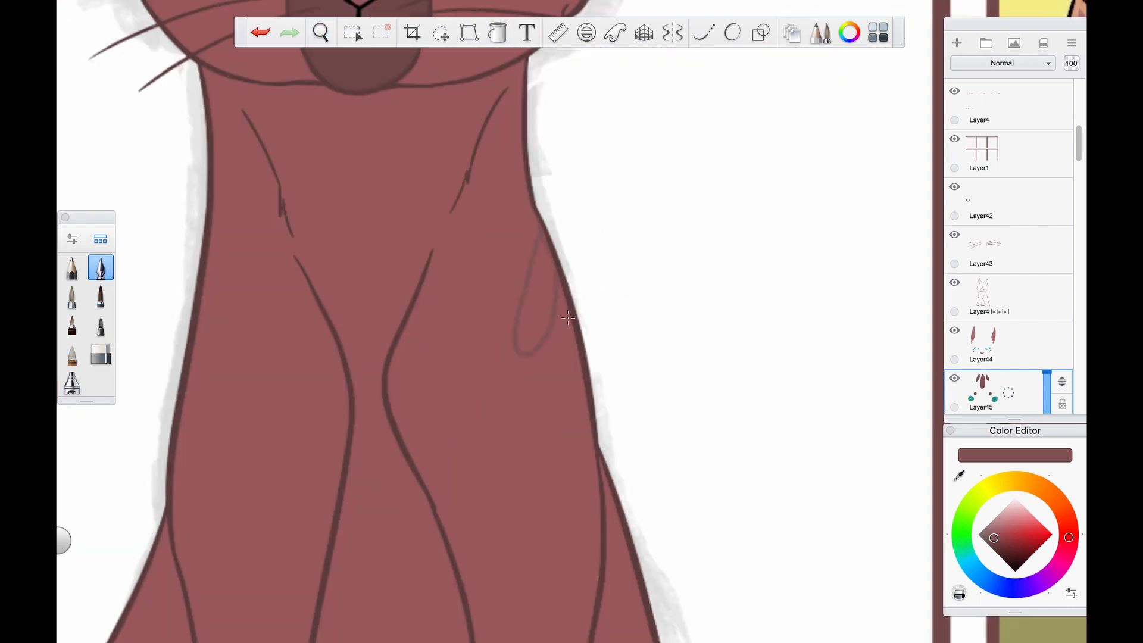
pyautogui.click(321, 32)
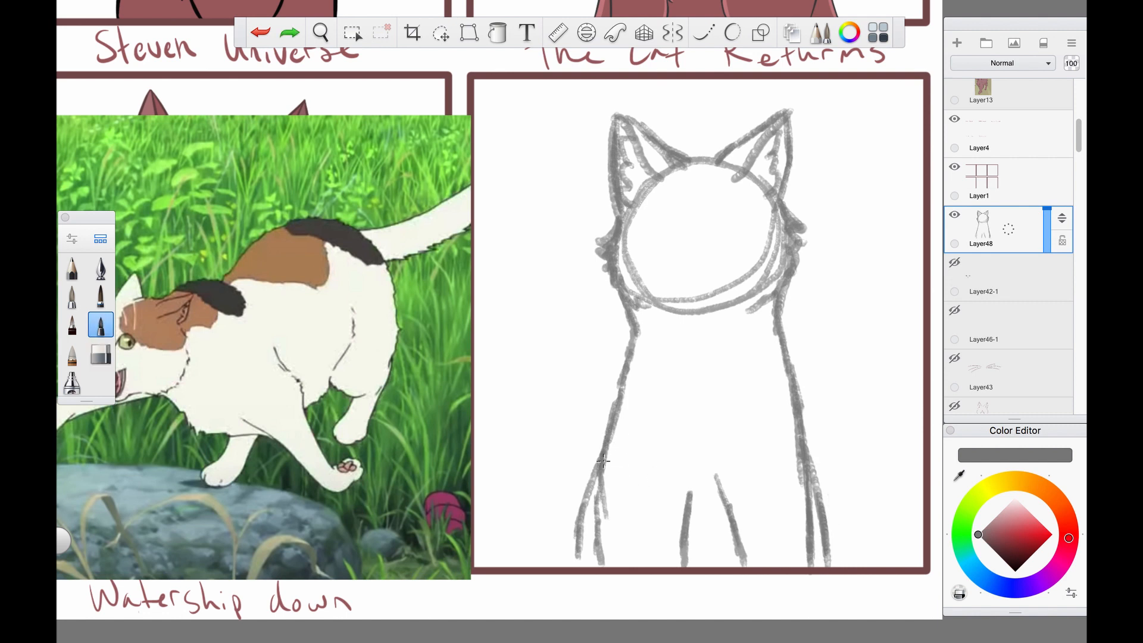
# Pencil-sketch the cat's head, ears, round eyes, mouth and body in The Cat Returns panel
pyautogui.click(319, 32)
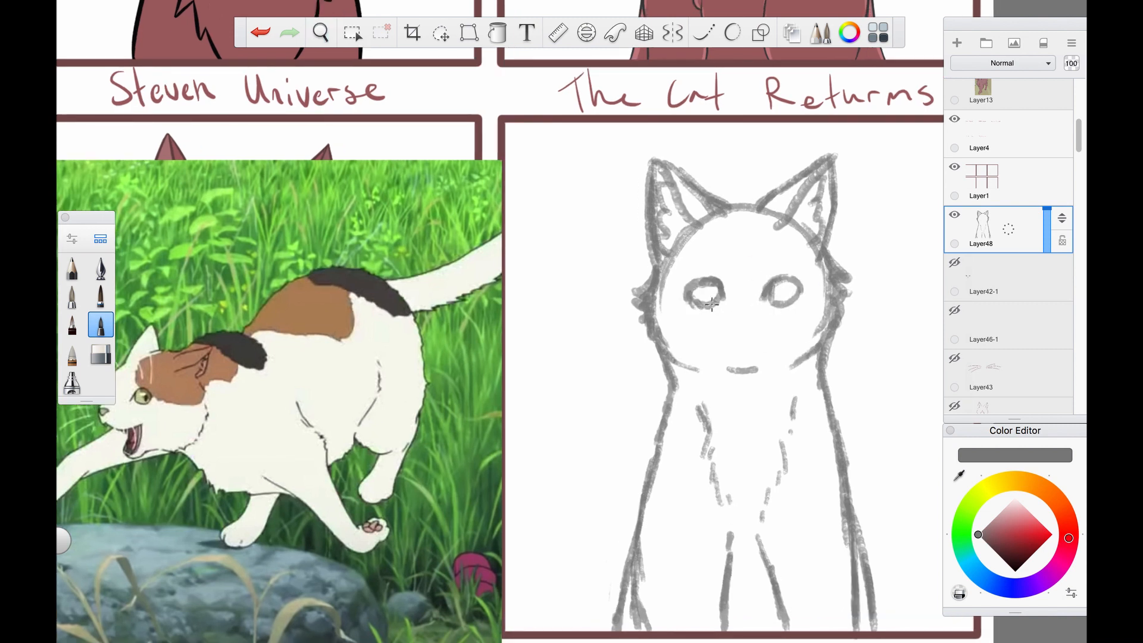
pyautogui.click(736, 313)
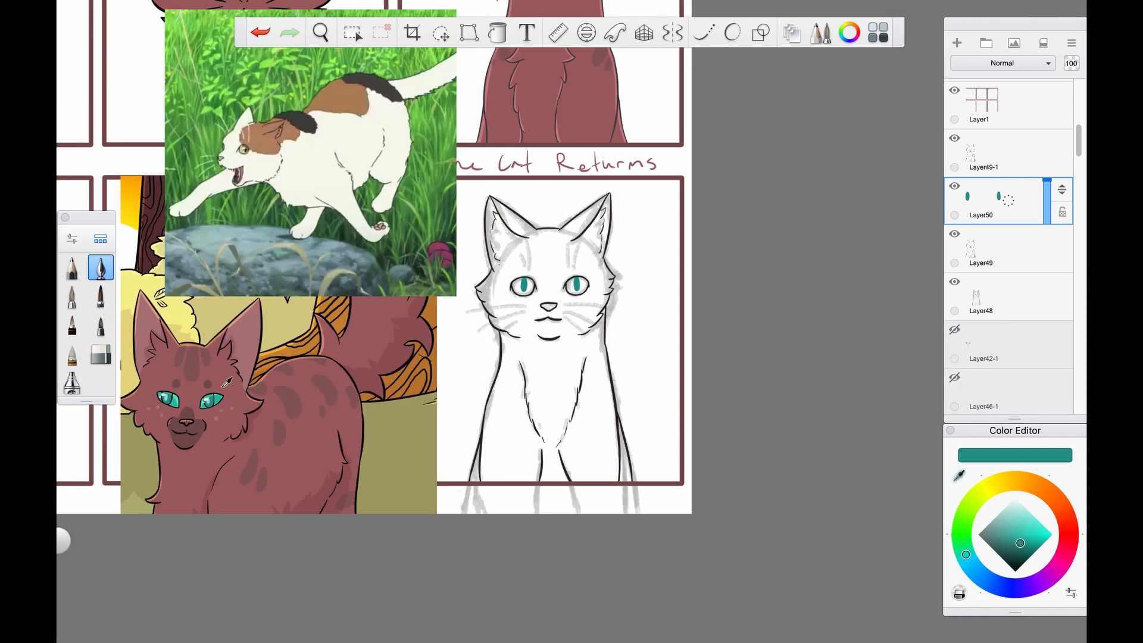
# Ink black outlines, then paint teal eyes, brown fur, forehead stripes and pale ear fur
pyautogui.click(319, 32)
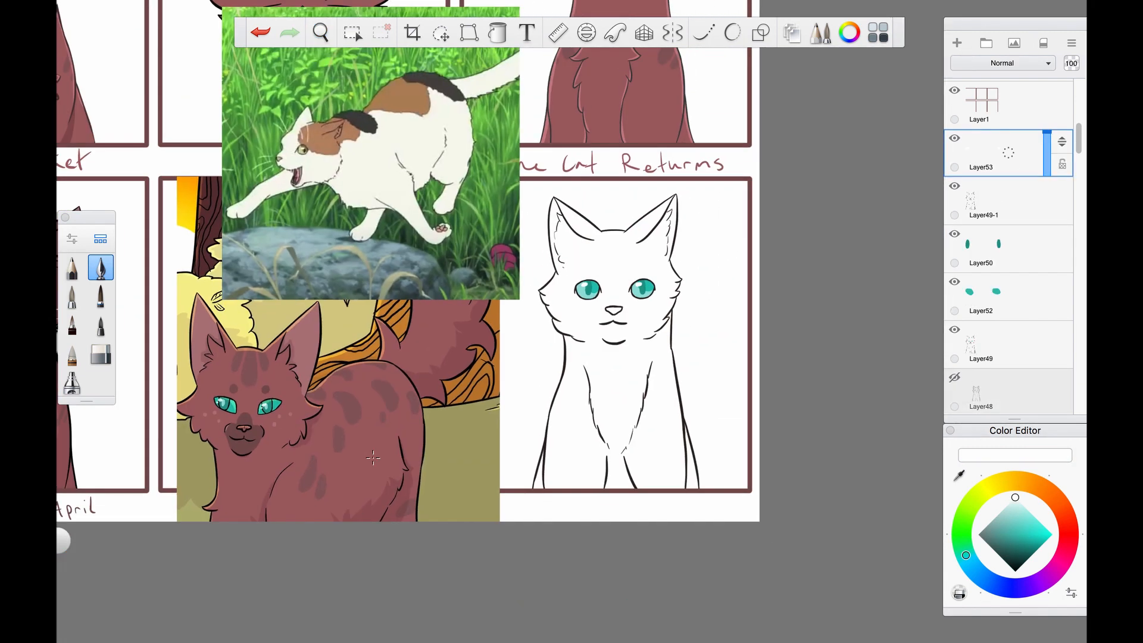
pyautogui.click(497, 33)
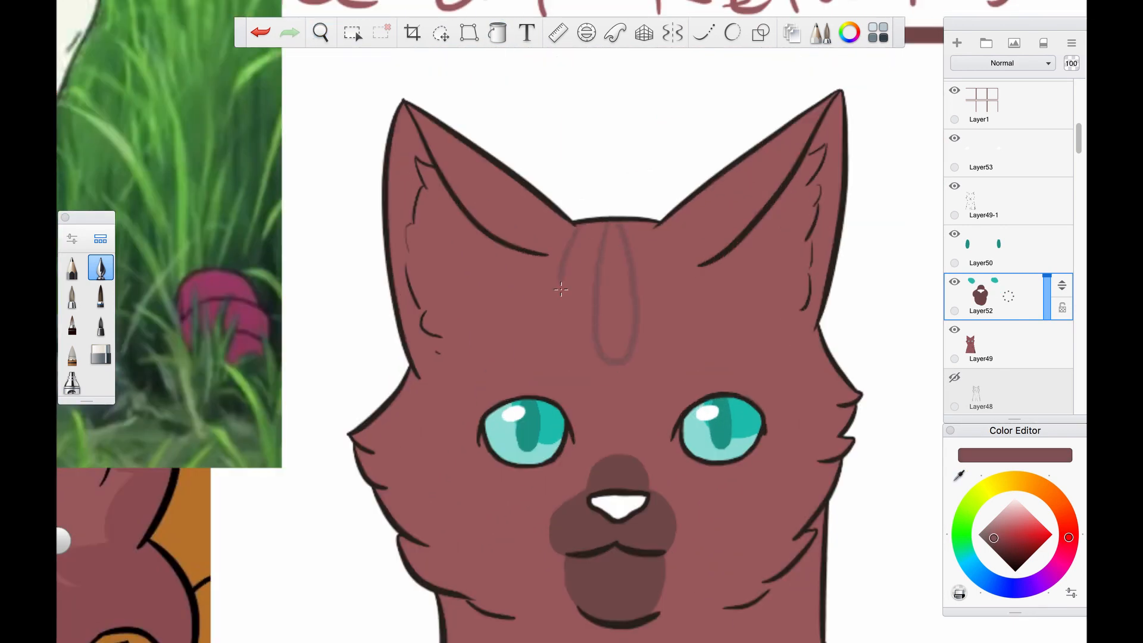
pyautogui.scroll(-3)
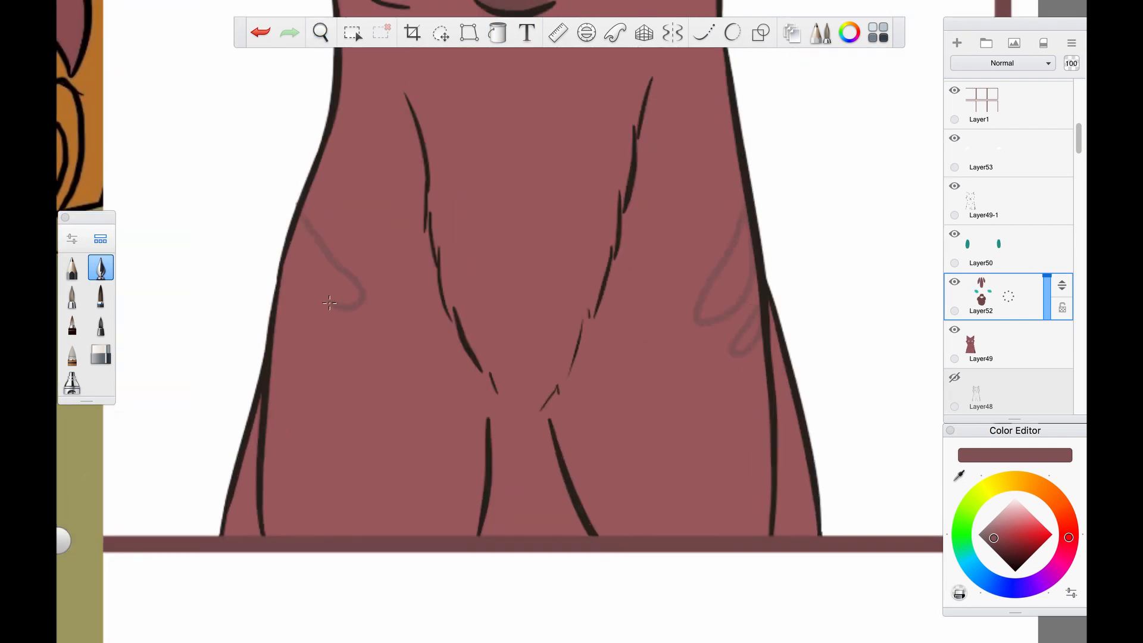
pyautogui.click(321, 32)
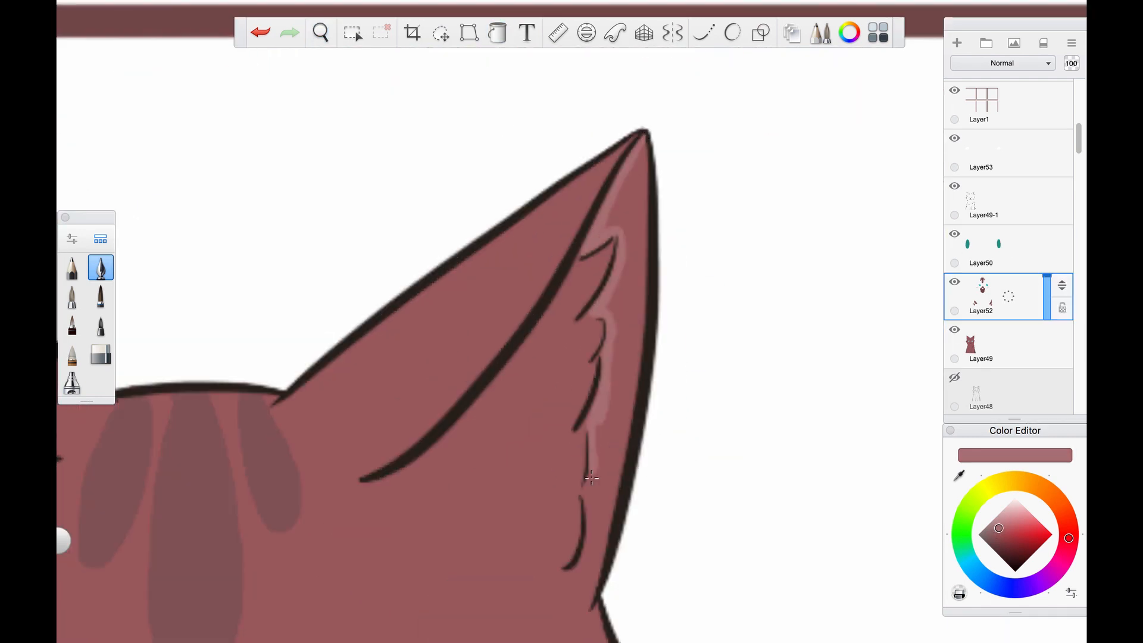
pyautogui.click(320, 32)
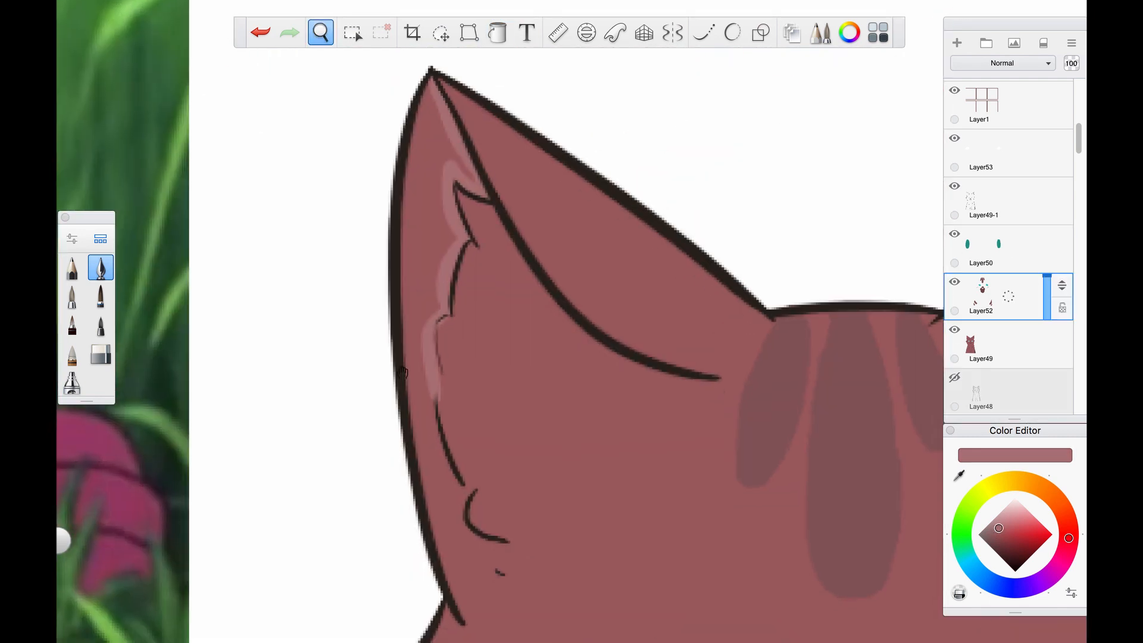